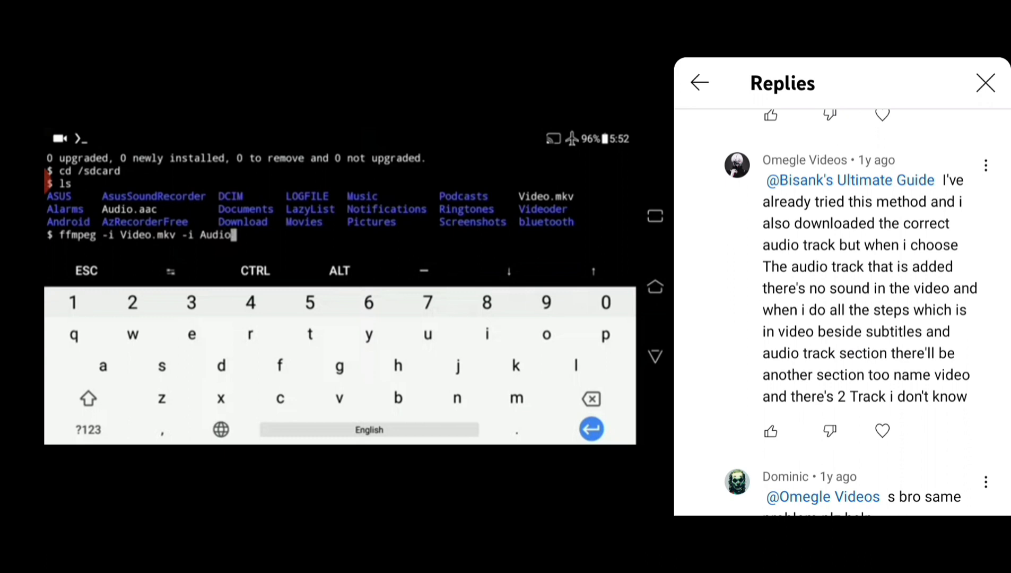
Complete the second input as Audio.aac so the command reads 'ffmpeg -i Video.mkv -i Audio.aac'.
type(".aac")
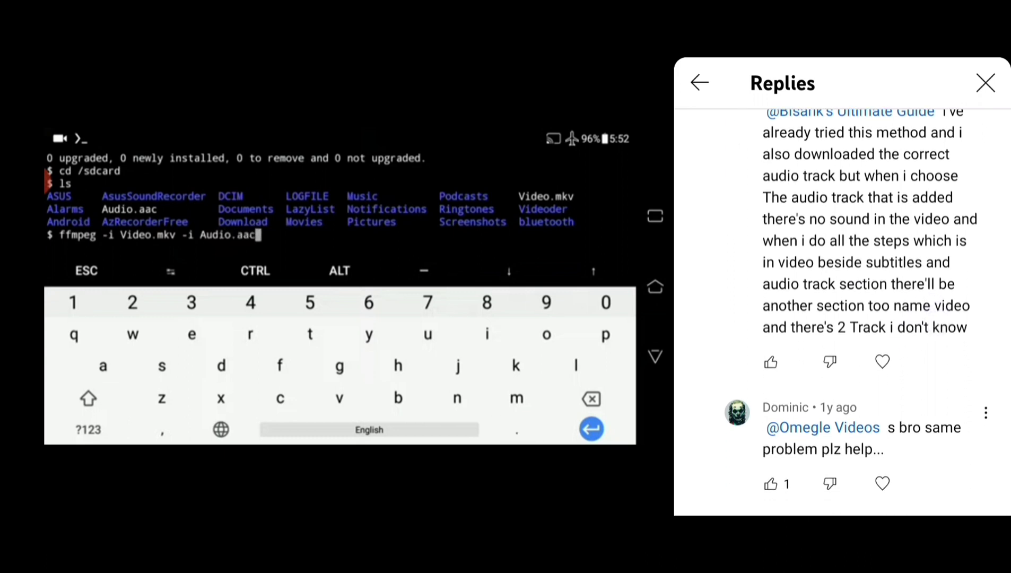
scroll("down", 3)
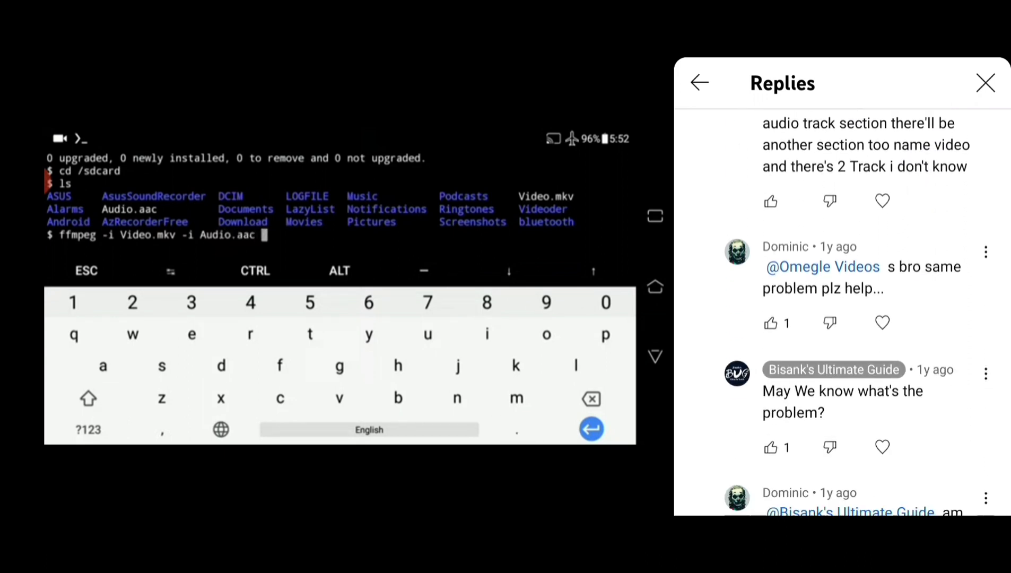
scroll("up", 3)
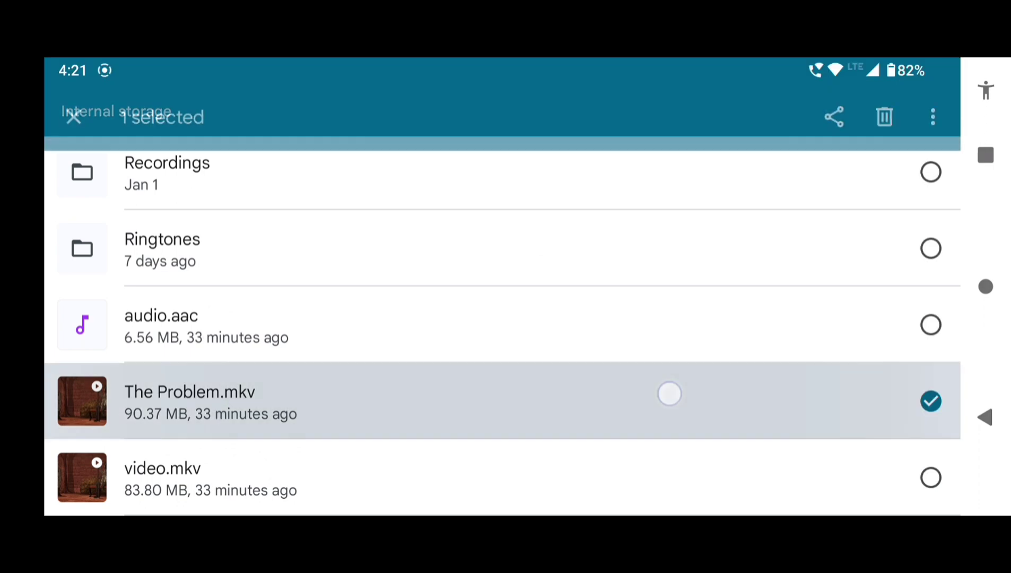
Play The Problem.mkv in VLC and view its track lists, showing two audio tracks.
left_click(933, 116)
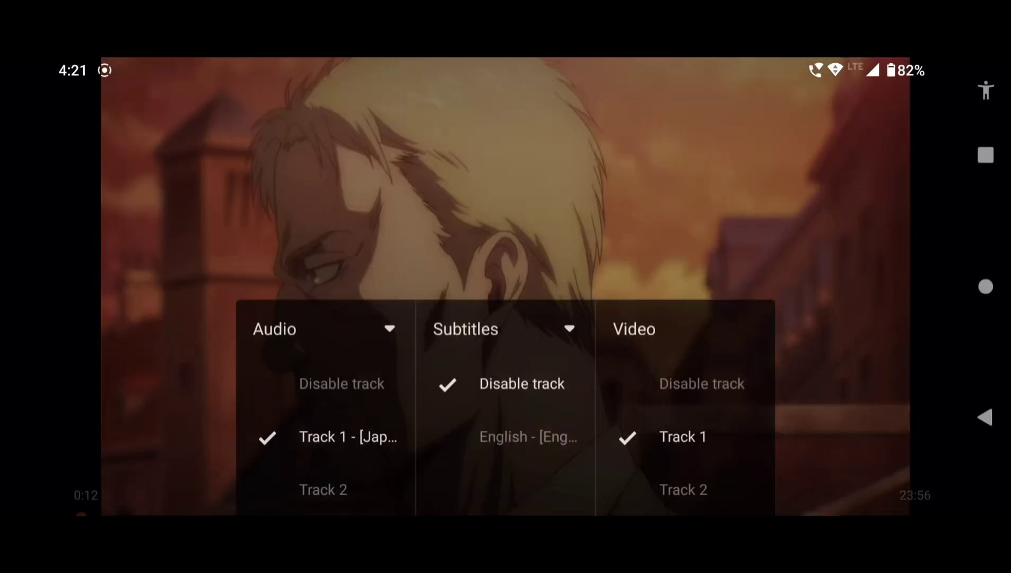
left_click(322, 489)
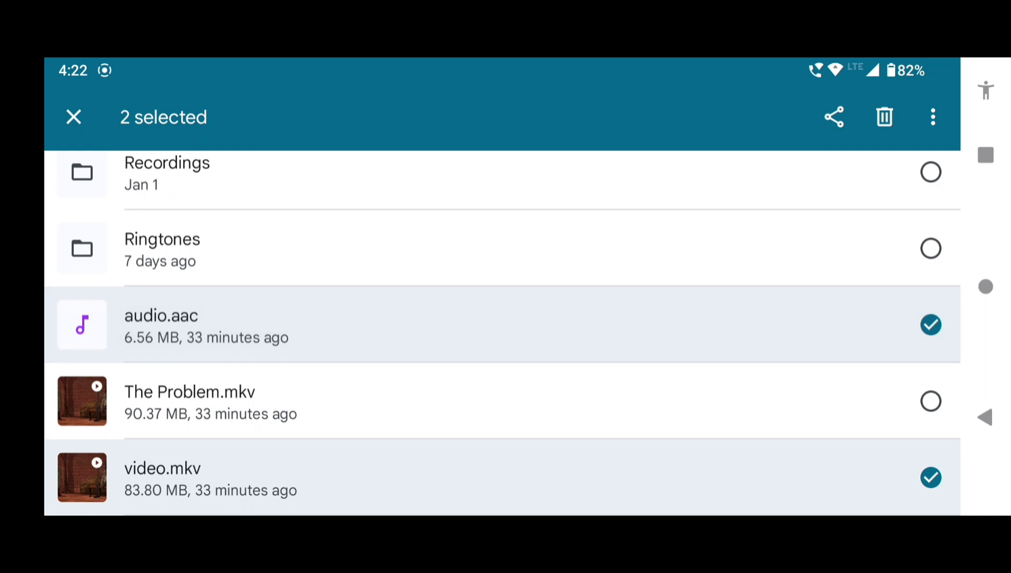
Play video.mkv in VLC, check its single audio track and switch to Video Track 2.
left_click(73, 116)
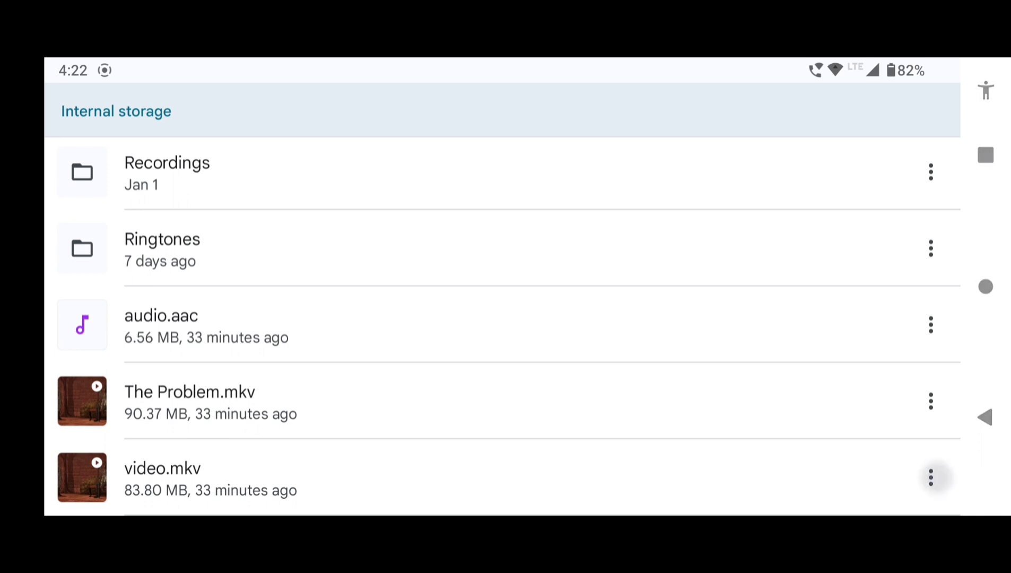
left_click(936, 477)
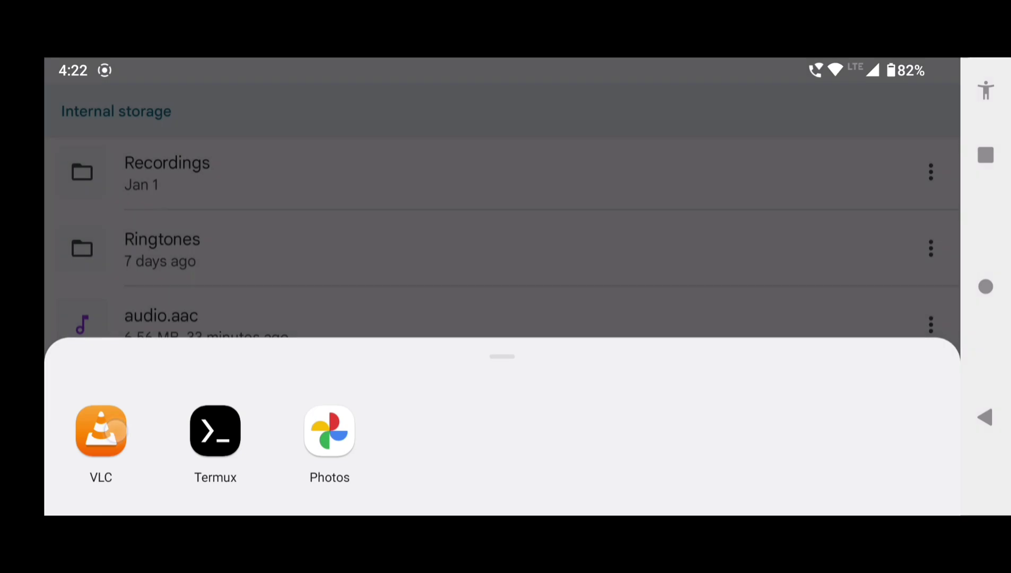
left_click(101, 431)
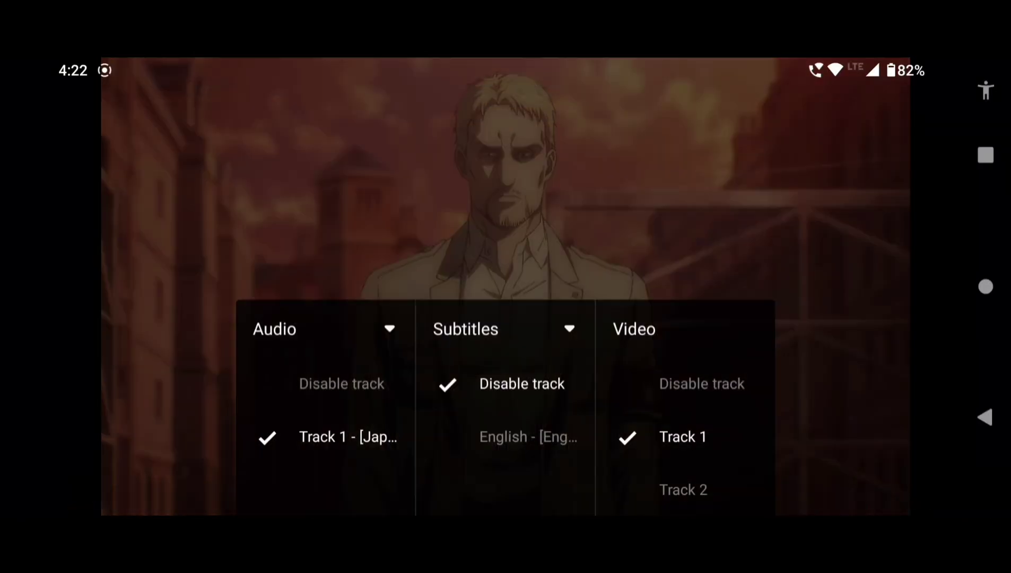
left_click(683, 489)
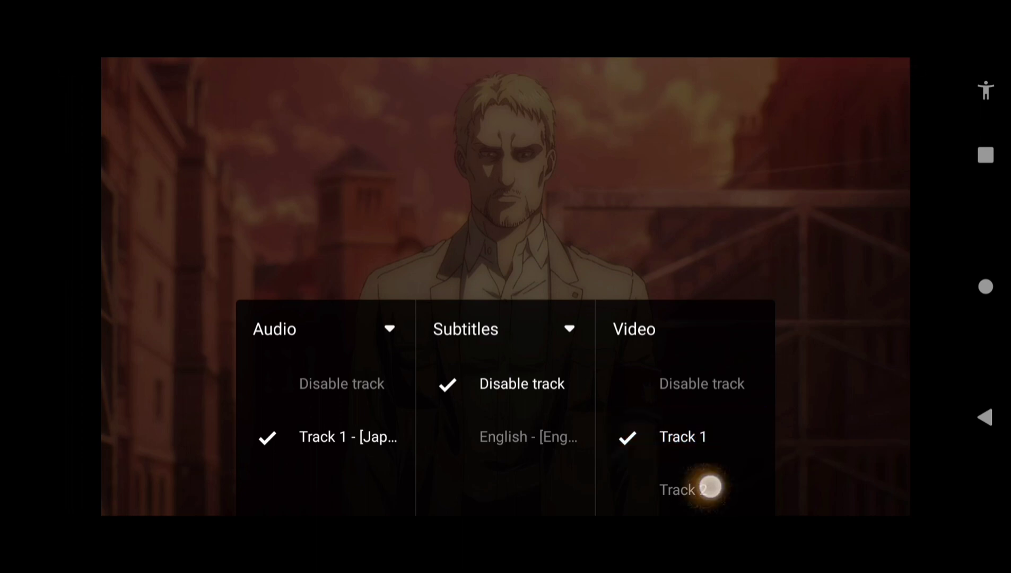
left_click(326, 436)
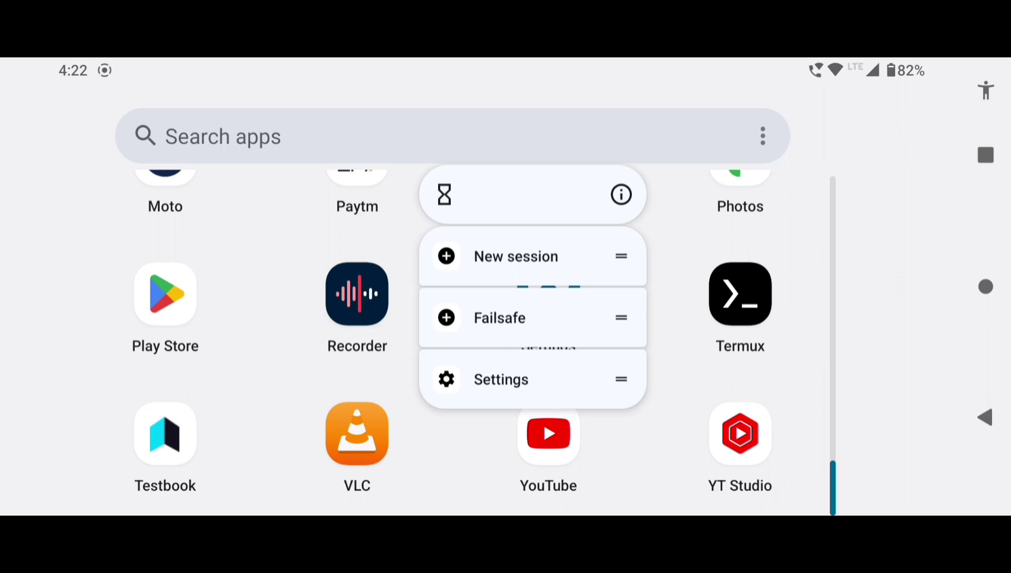
Grant Termux 'Allow management of all files' via its Files and media permission, then relaunch it.
left_click(620, 194)
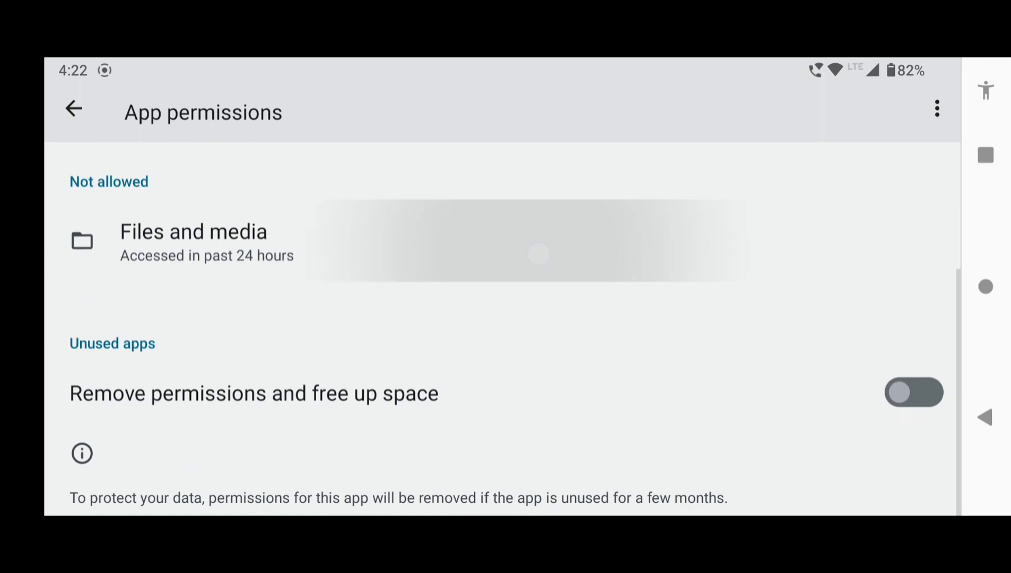
left_click(193, 242)
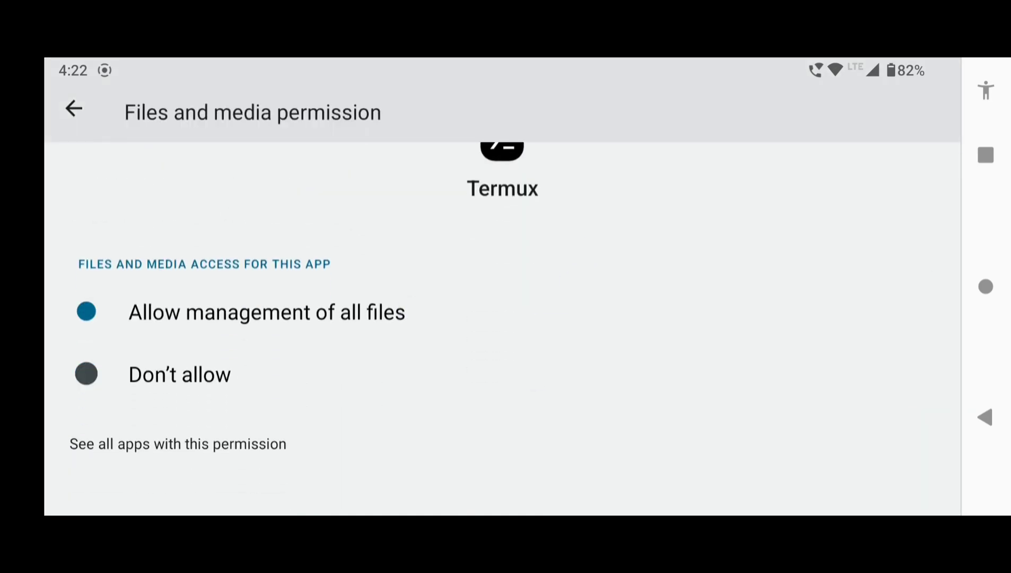
left_click(73, 108)
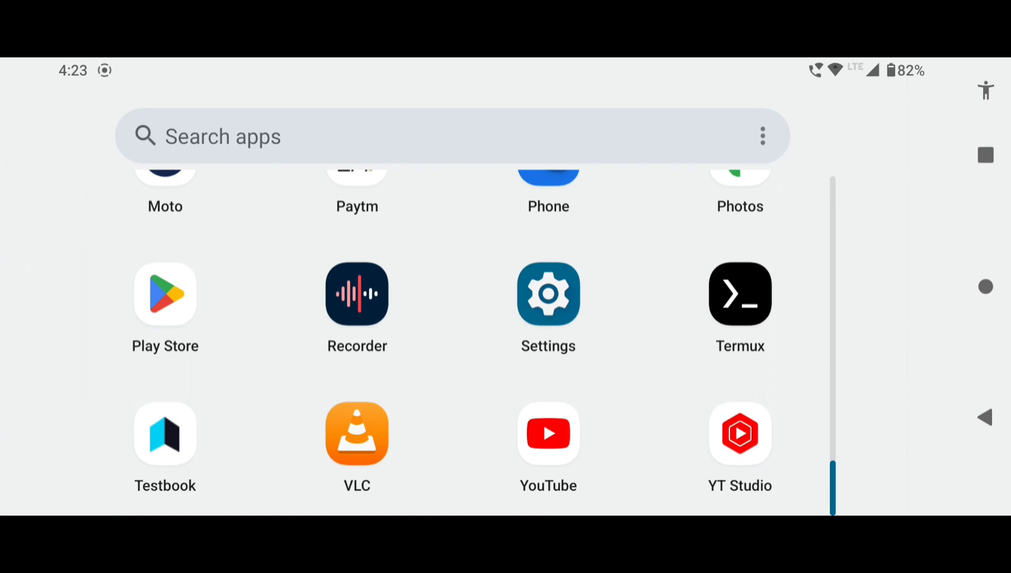
left_click(739, 294)
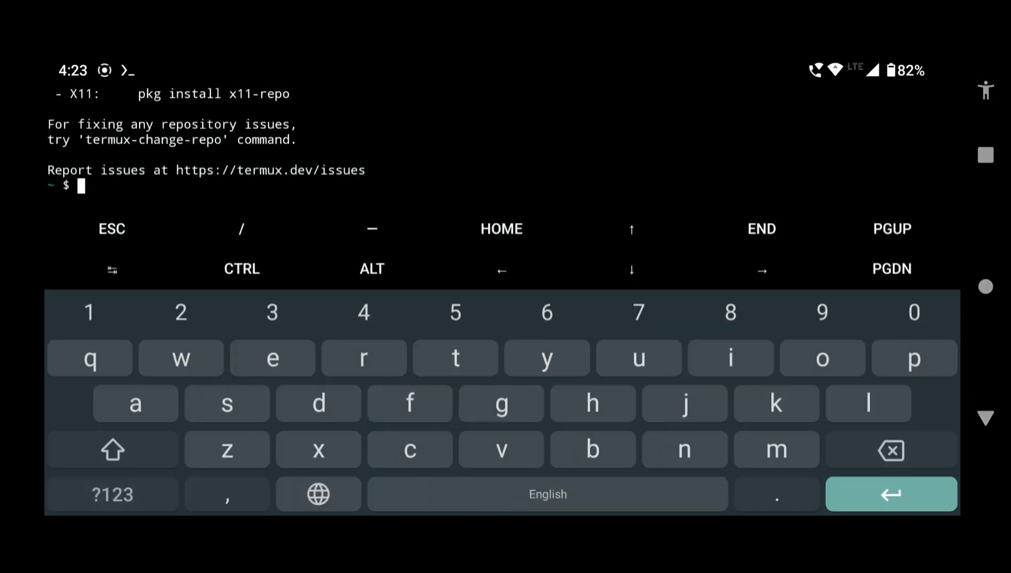
Run 'pkg upgrade -y' in Termux, then start a 'pkg install' command for ffmpeg.
type("pkg upgrade")
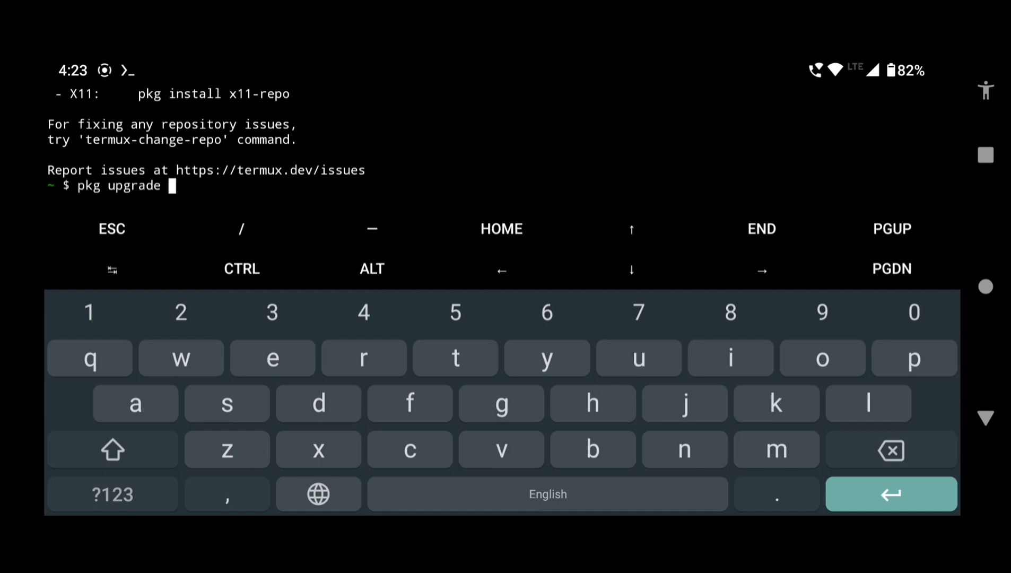
type("-y")
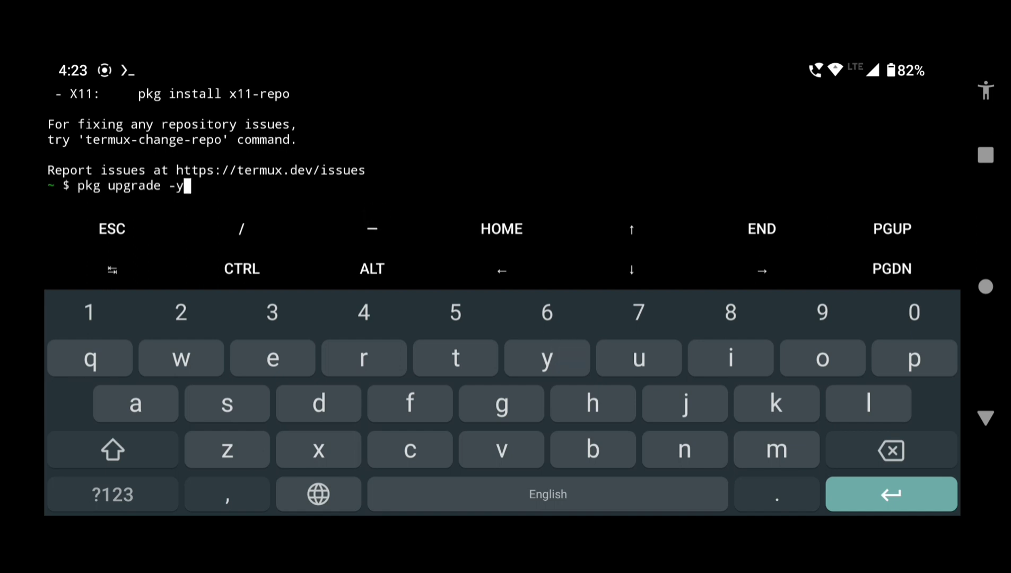
key("Return")
type("pkg in")
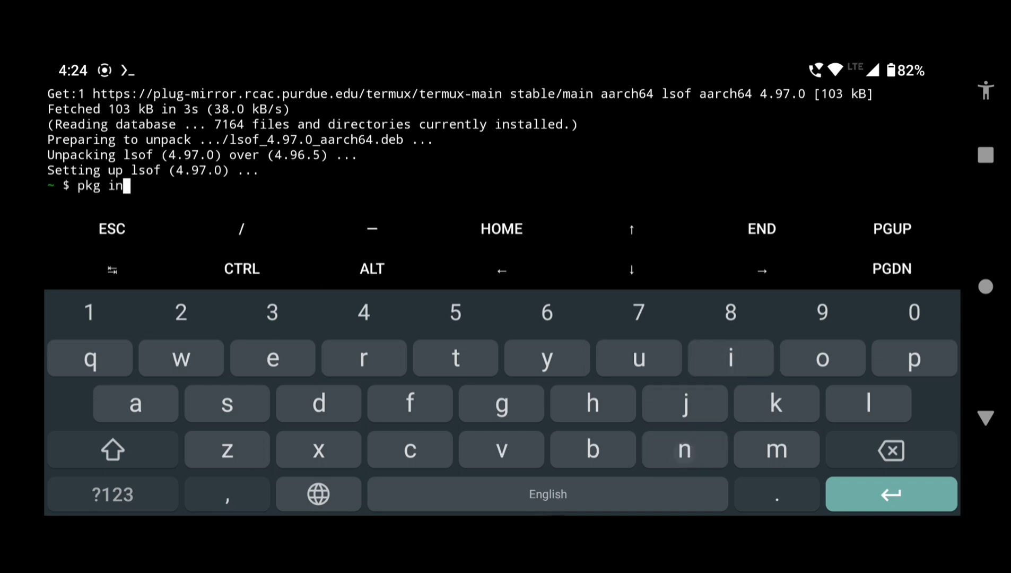
type("sta")
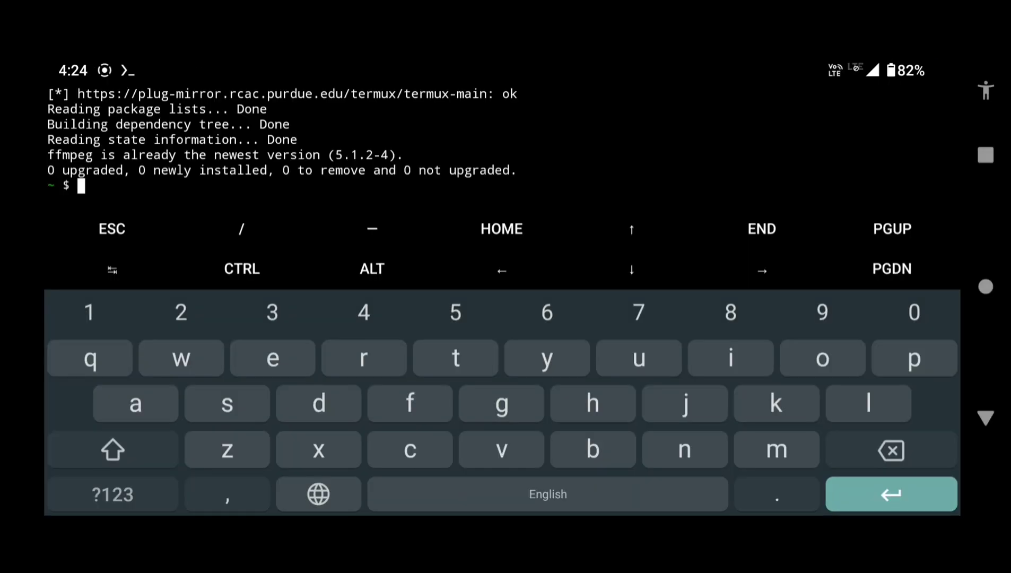
Enter cd /sdcard to move the shell into shared internal storage.
type("c")
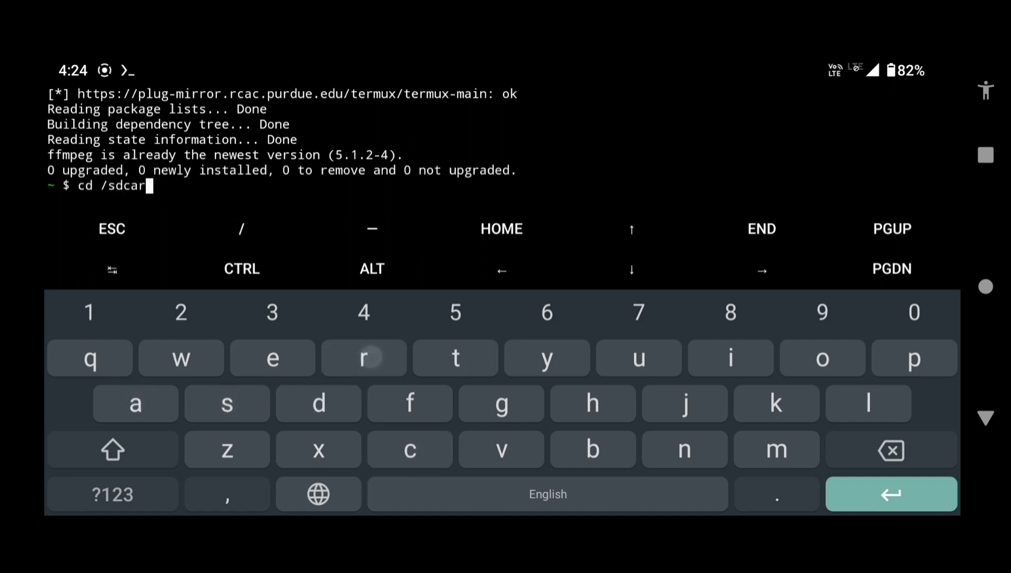
type("d")
type("ls")
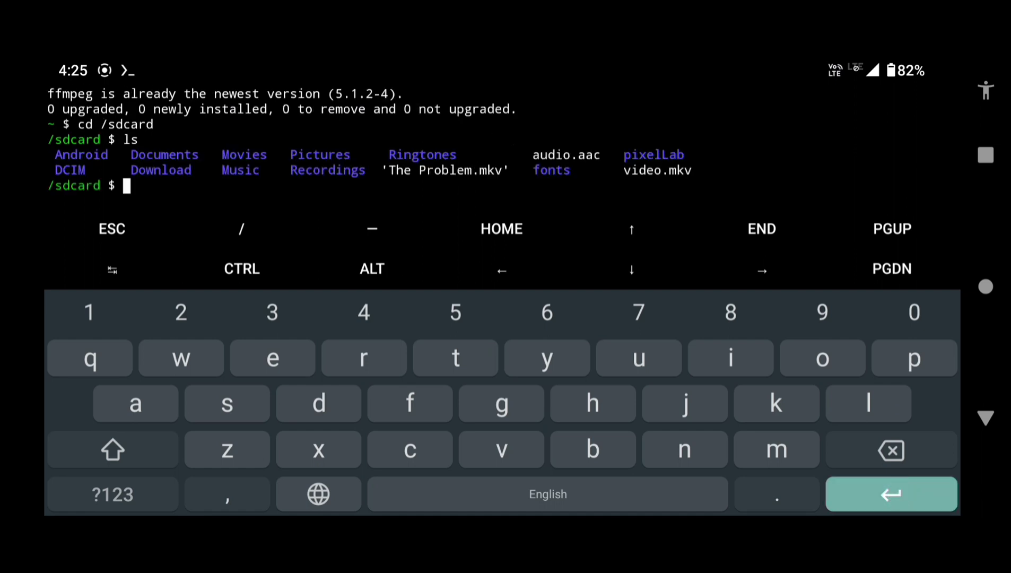
Enter 'ffmpeg -i video.mkv -i audio.aac -map 1' as the start of the merge command.
left_click(409, 403)
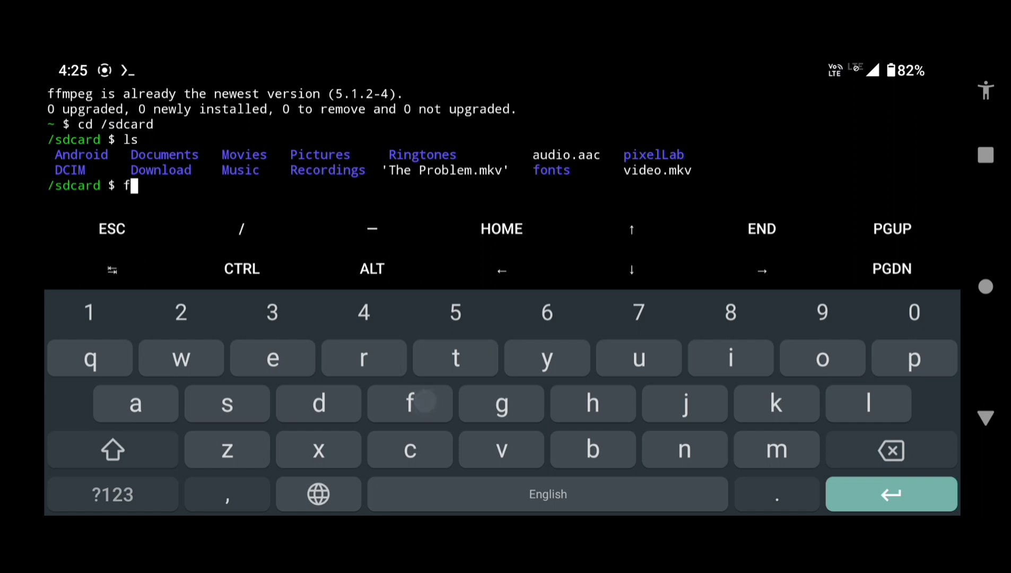
type("fmpeg -i video.mkv -")
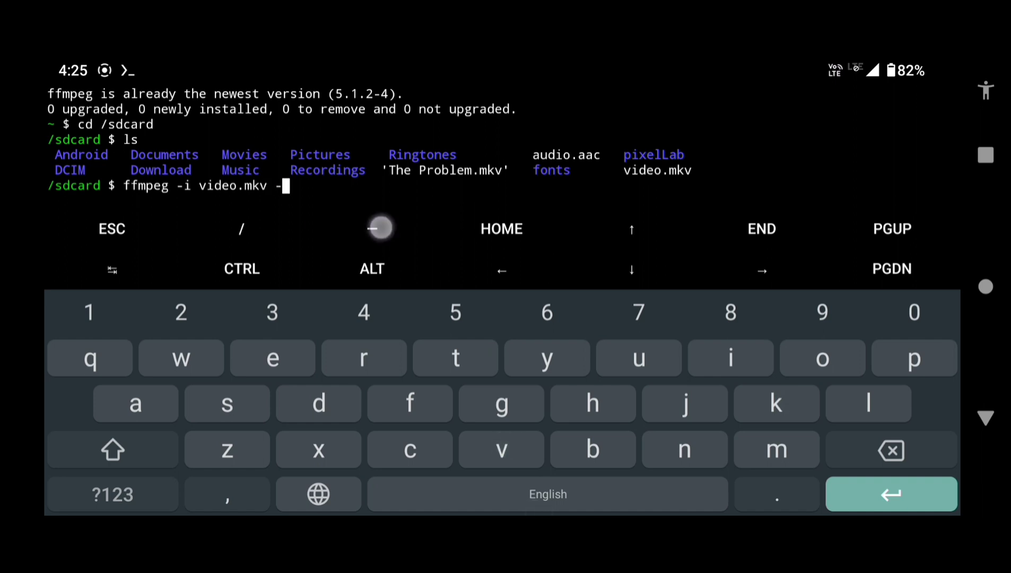
type("i audio")
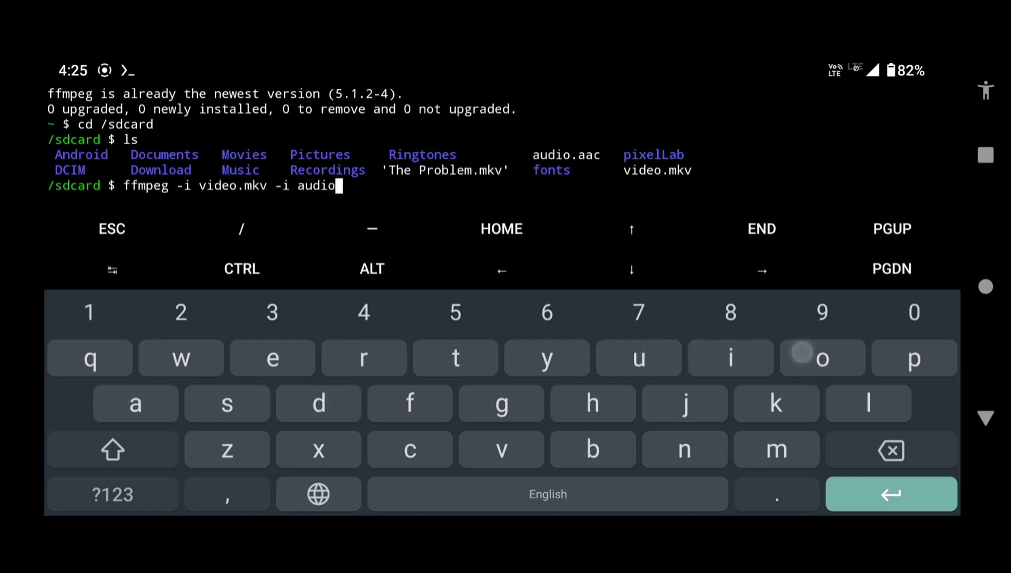
type(".aac -")
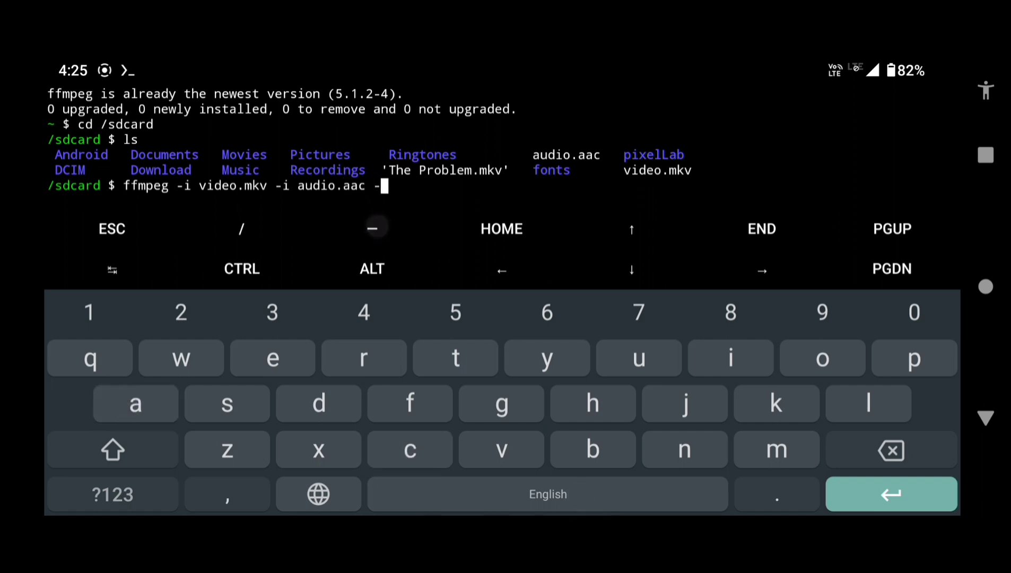
type("ma")
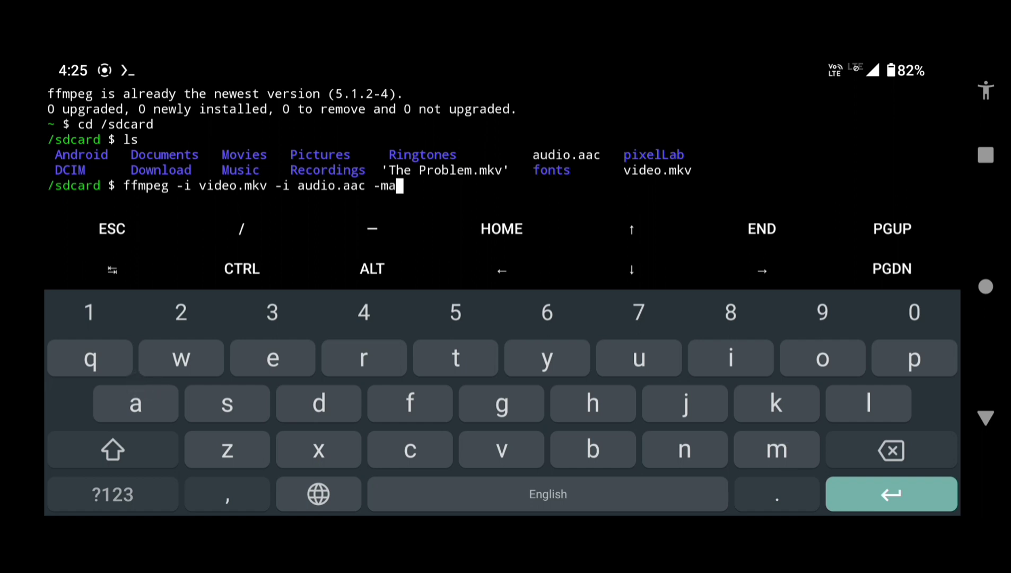
type("p")
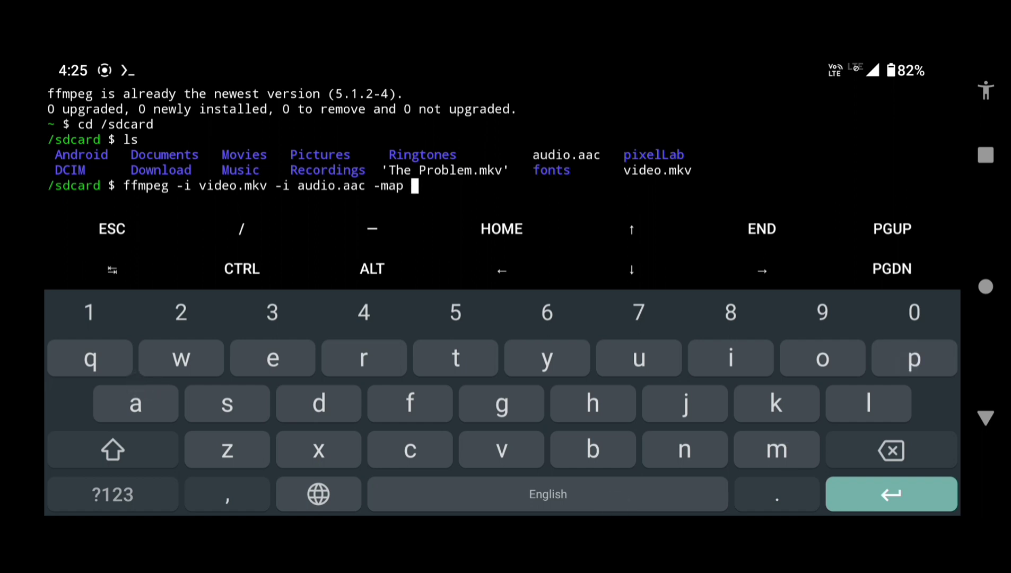
type("1:a")
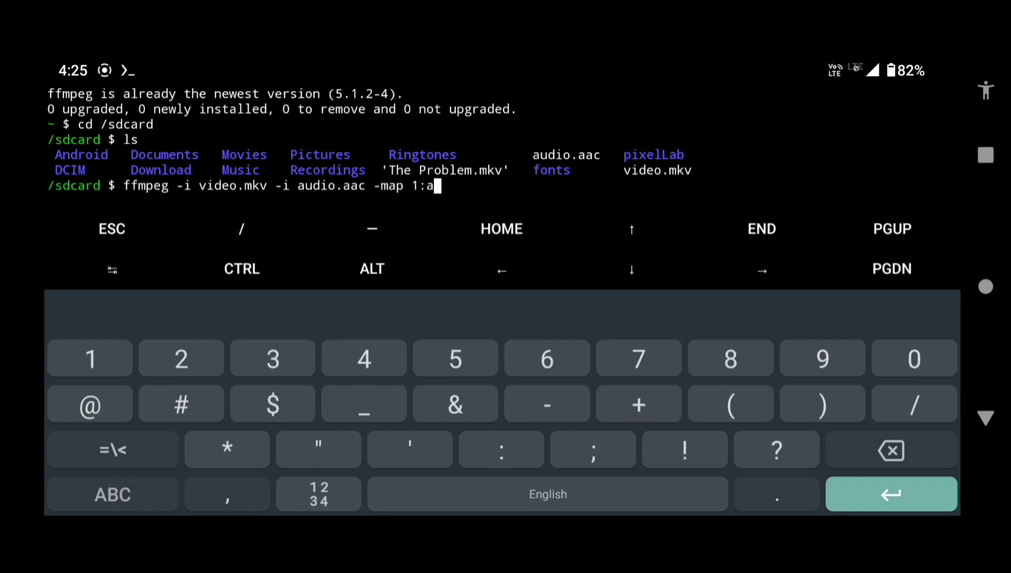
Finish the mapping as '-map 1:a:0 -map 0 -c copy' to add the audio track without re-encoding.
left_click(913, 358)
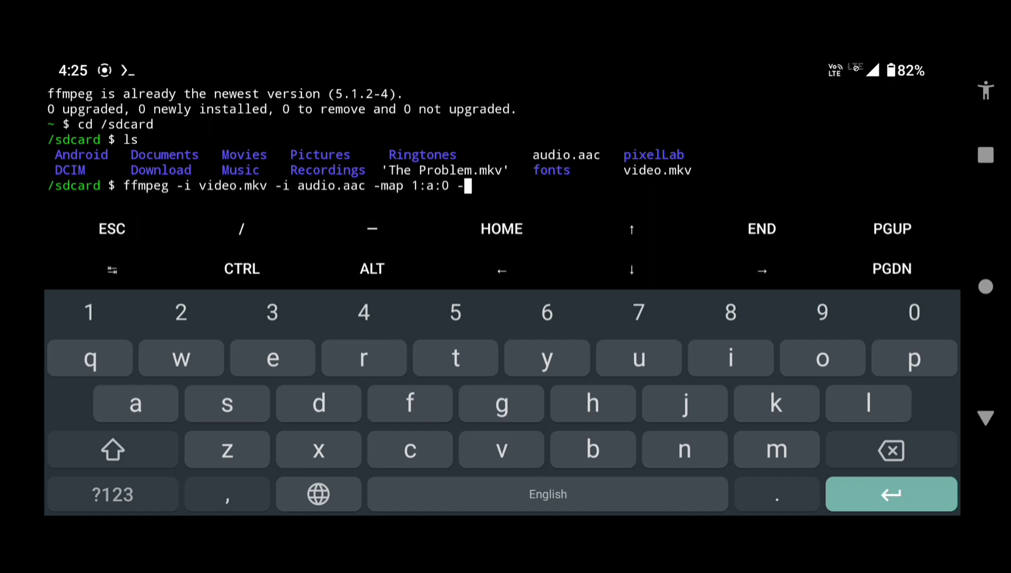
type("map 0")
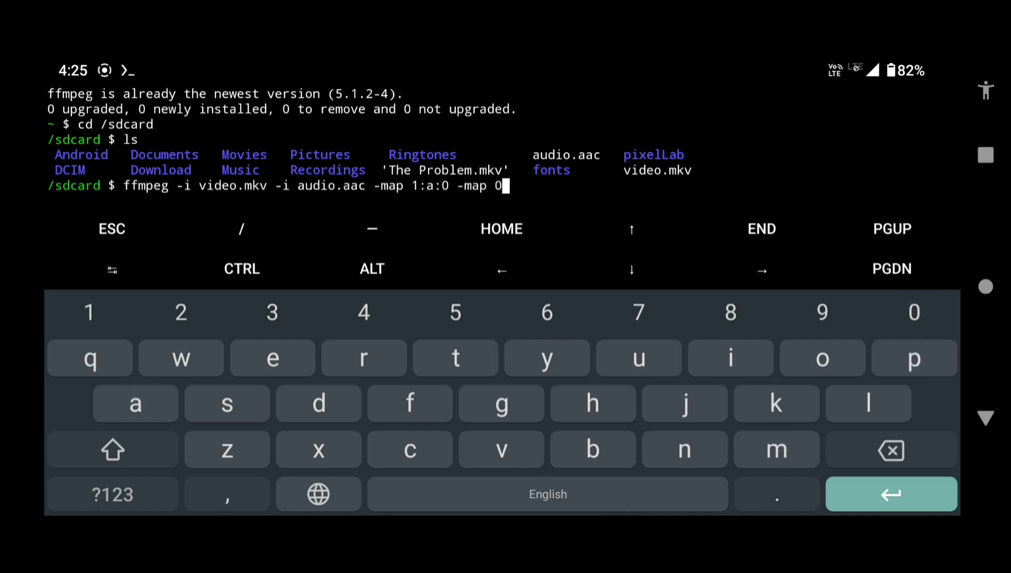
left_click(372, 228)
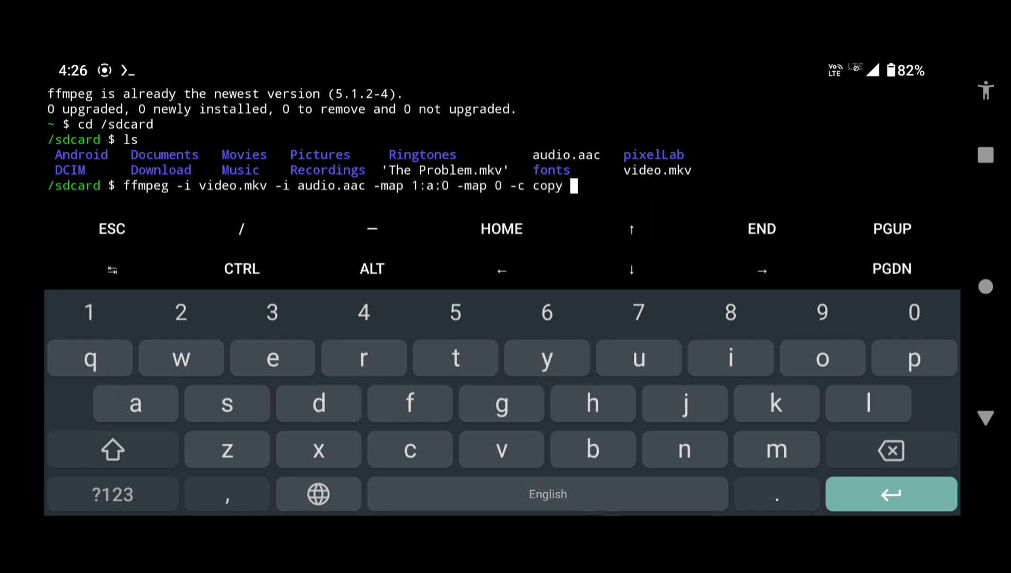
left_click(822, 358)
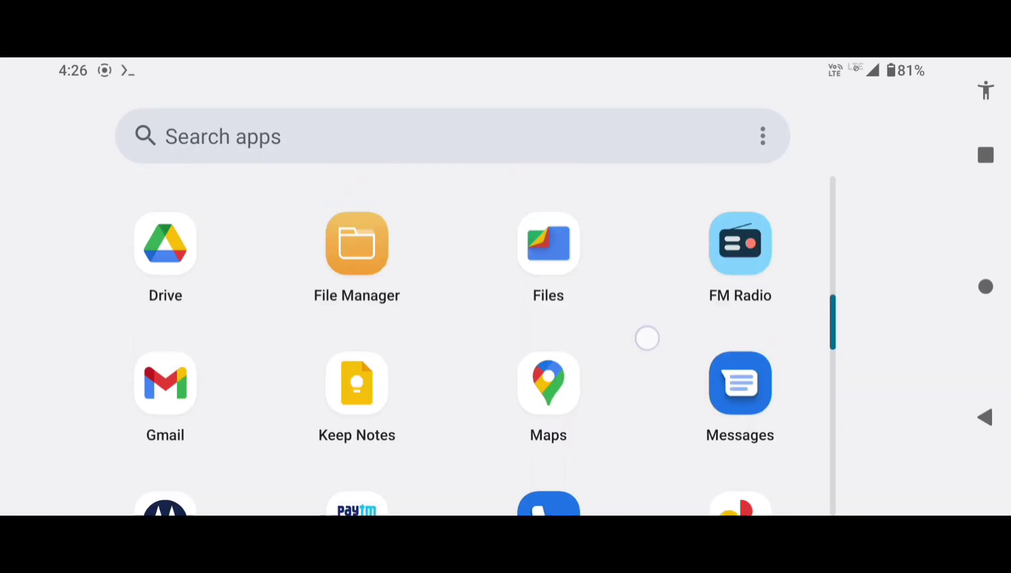
Open the new output.mkv from Files by Google in VLC so it starts playing.
left_click(548, 243)
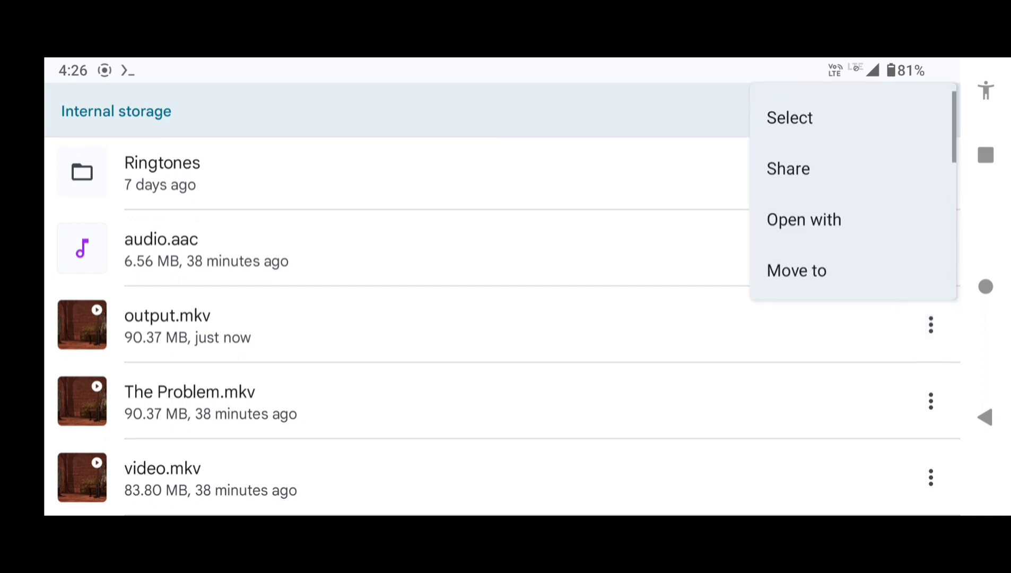
left_click(804, 220)
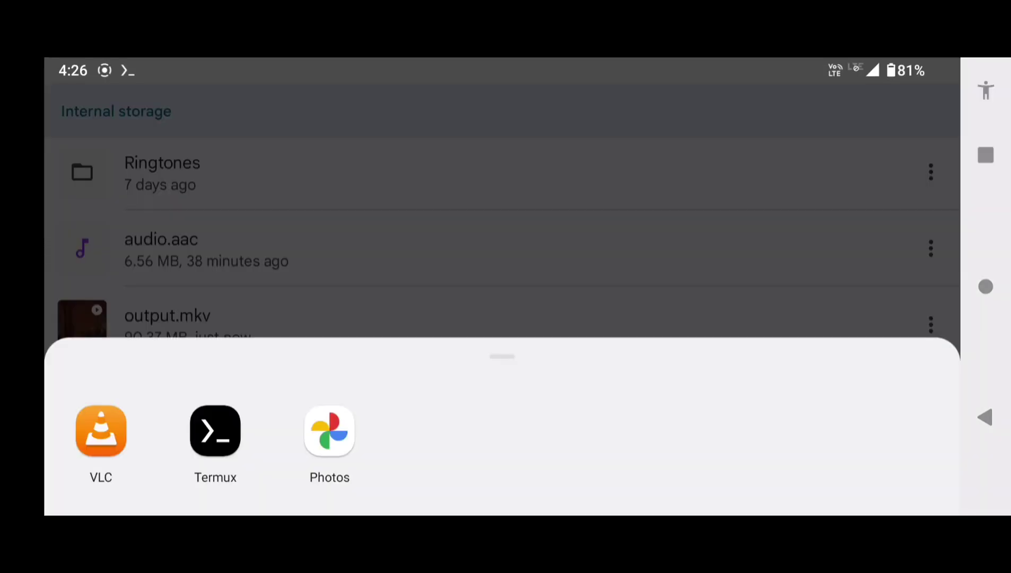
left_click(101, 431)
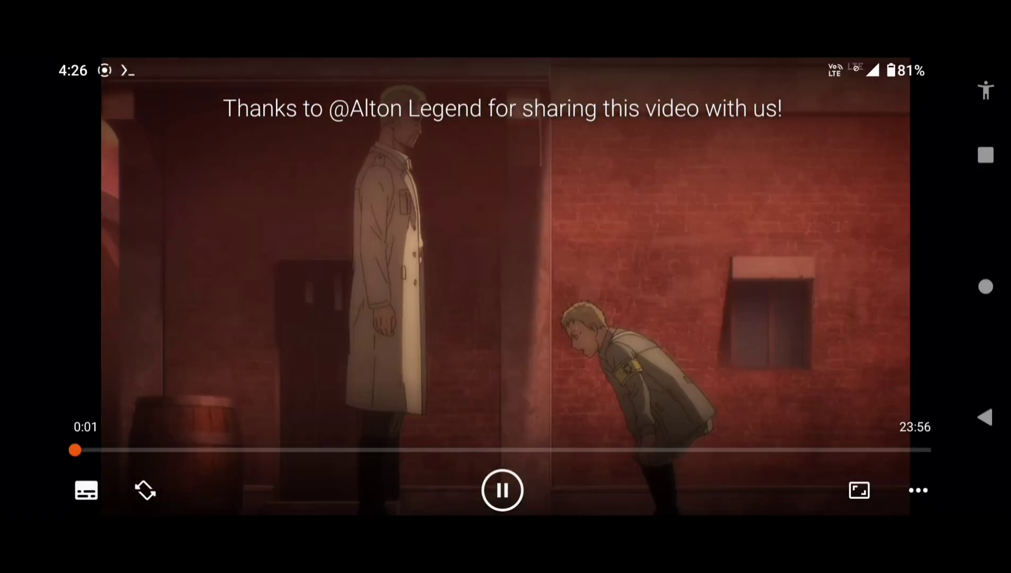